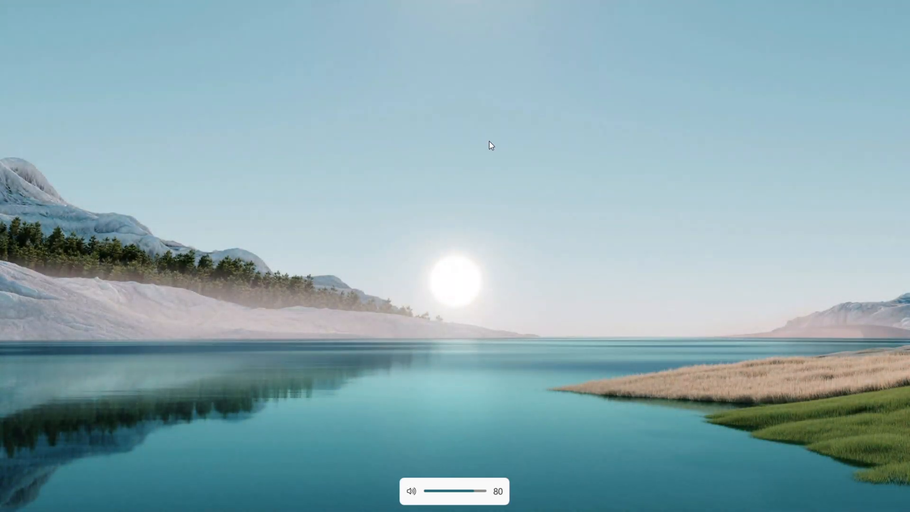
# - Search for regedit and launch Registry Editor with Run as administrator
pyautogui.rightClick(490, 145)
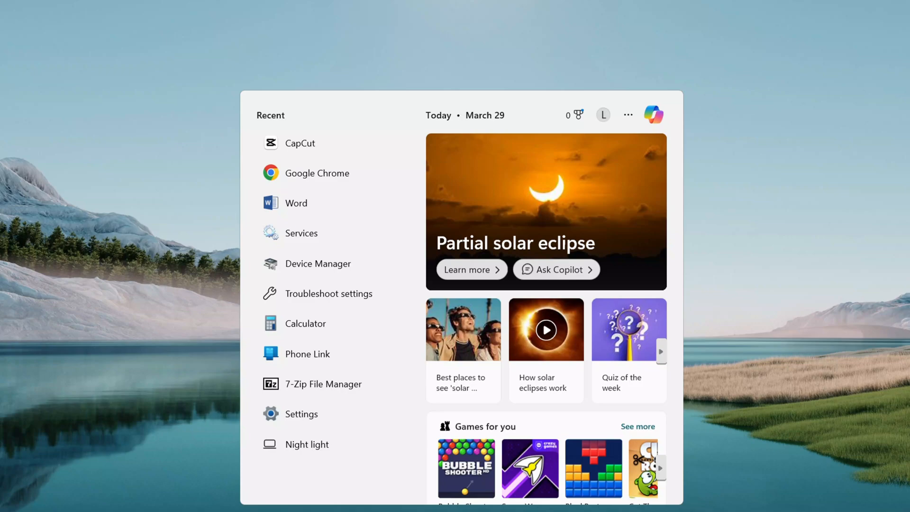
pyautogui.write('r')
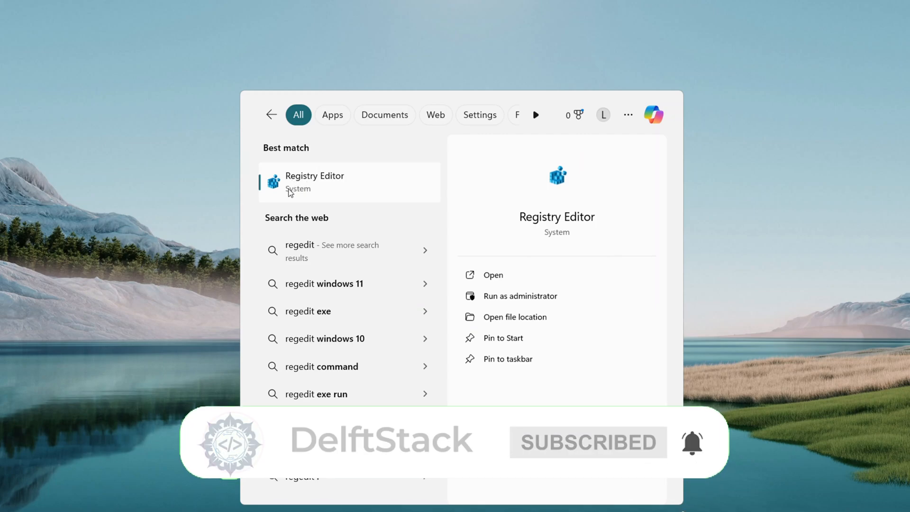
pyautogui.rightClick(314, 182)
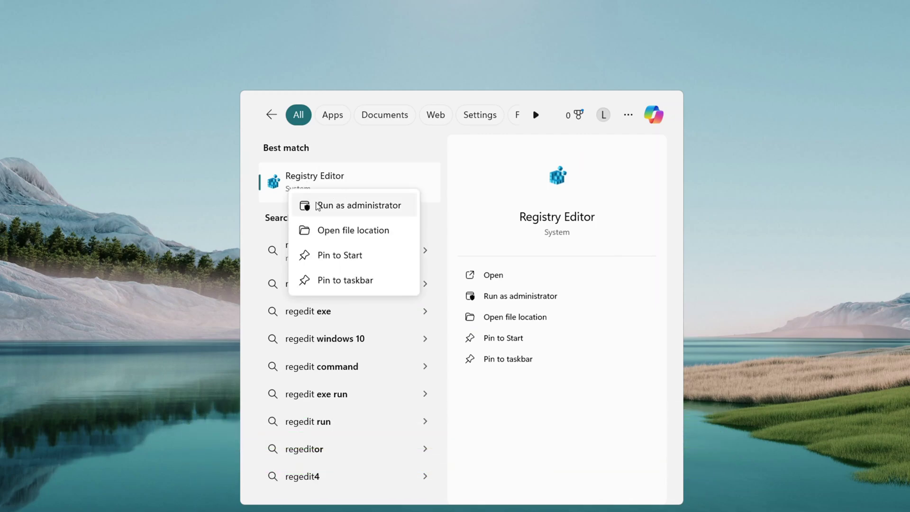
pyautogui.click(358, 204)
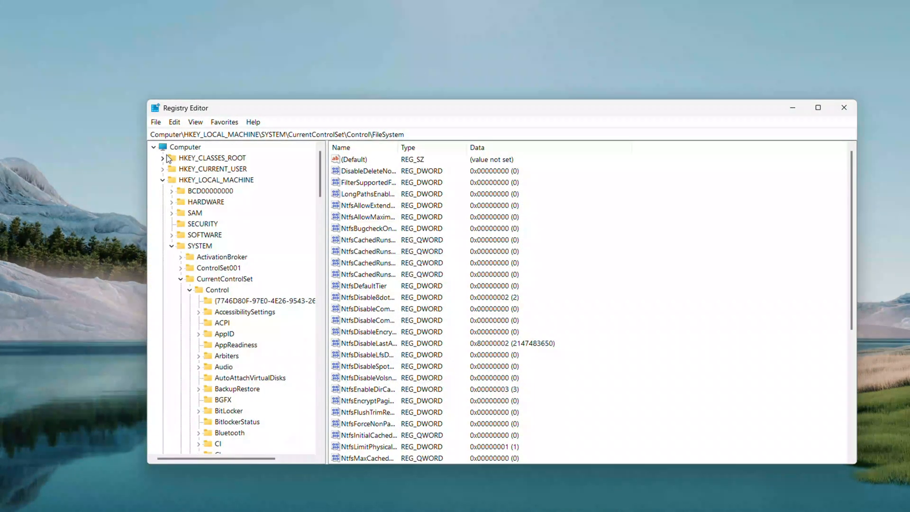
# - Collapse the key tree to the top-level hives, leaving HKEY_LOCAL_MACHINE selected
pyautogui.click(199, 245)
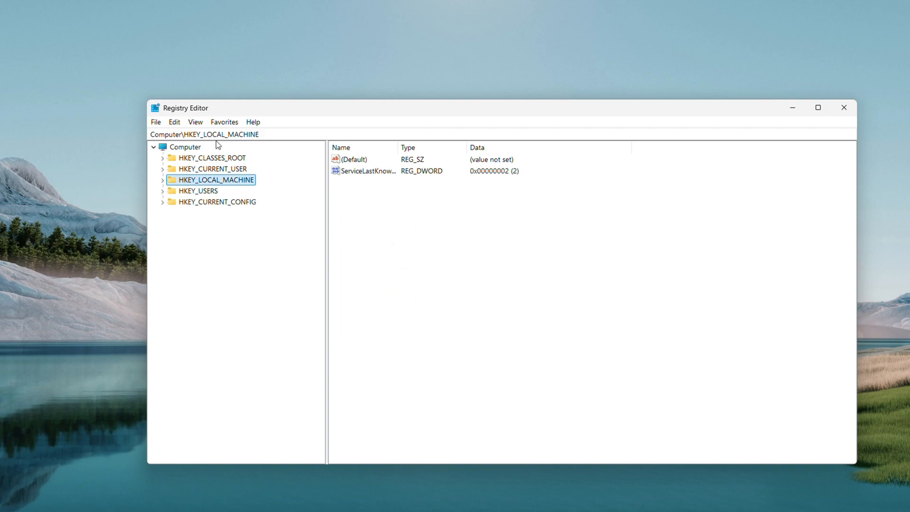
pyautogui.moveTo(177, 247)
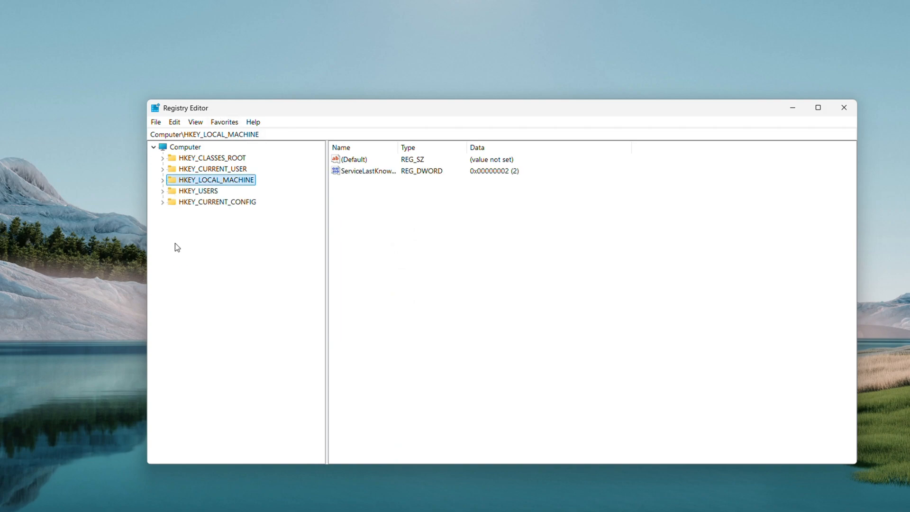
pyautogui.moveTo(243, 245)
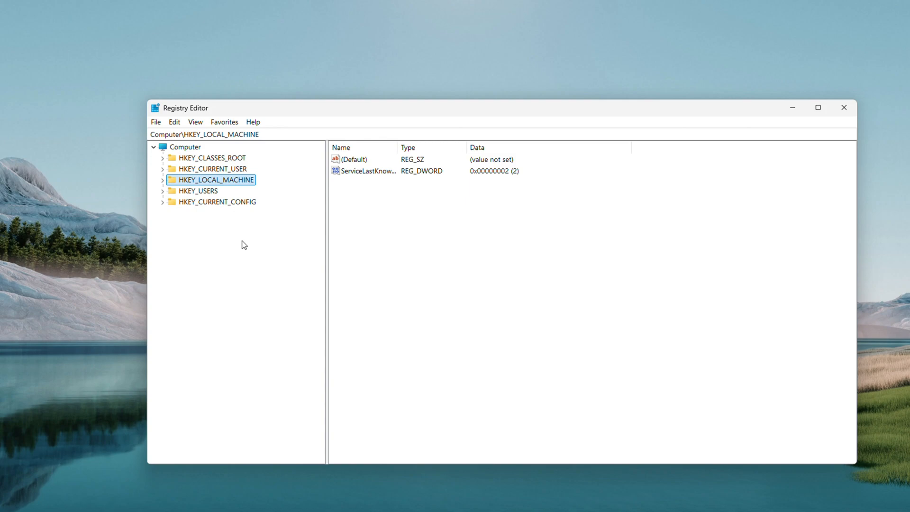
pyautogui.moveTo(232, 251)
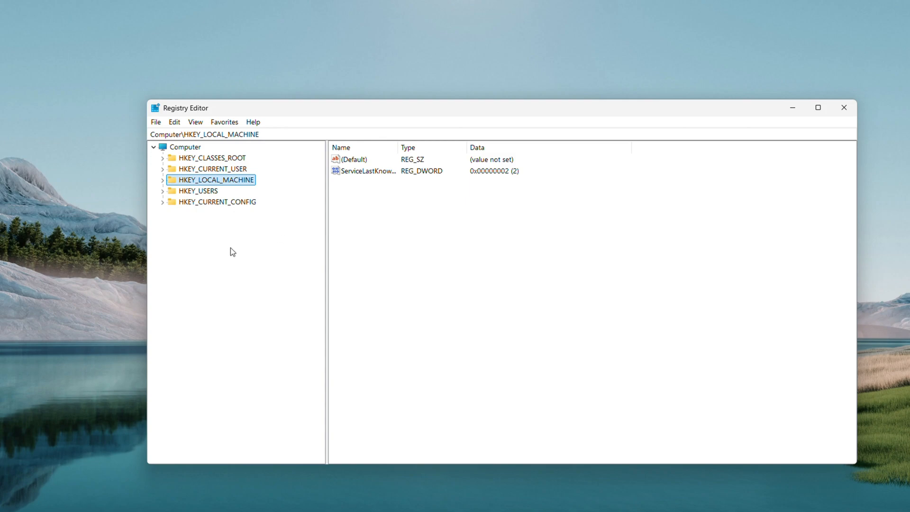
pyautogui.moveTo(236, 294)
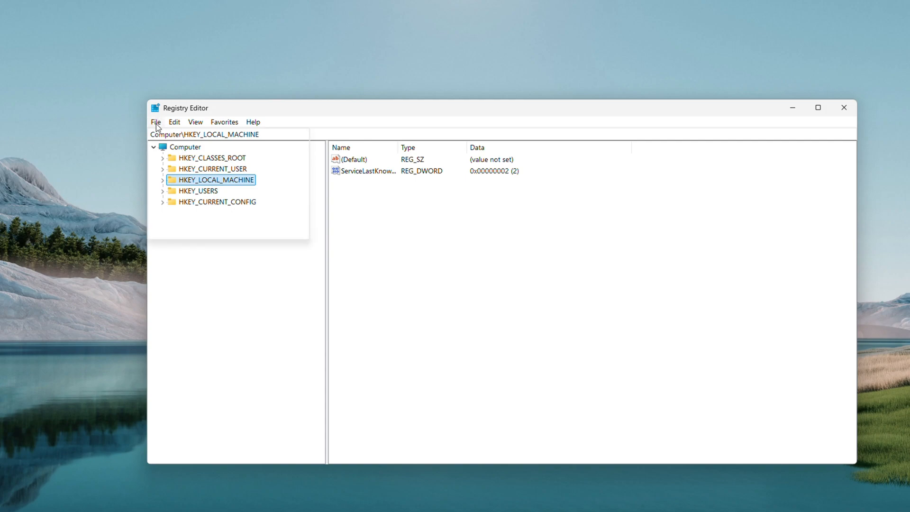
pyautogui.click(154, 122)
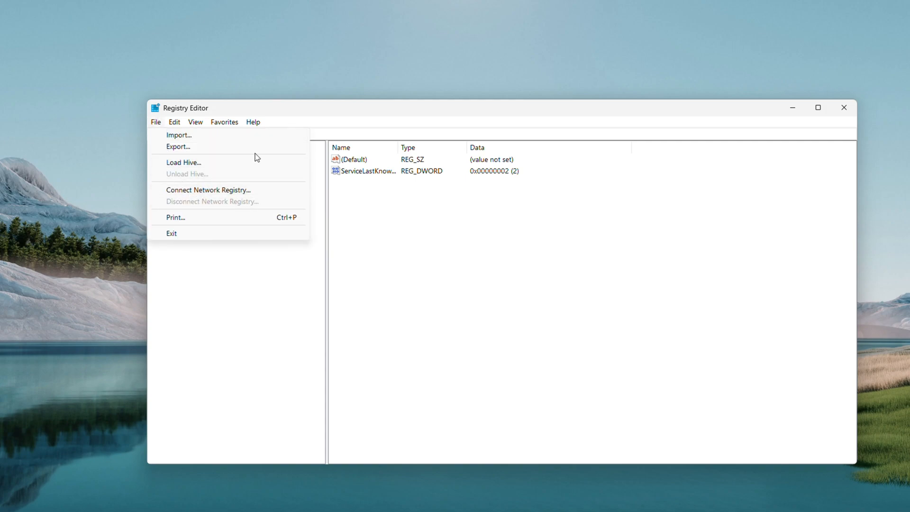
pyautogui.click(177, 146)
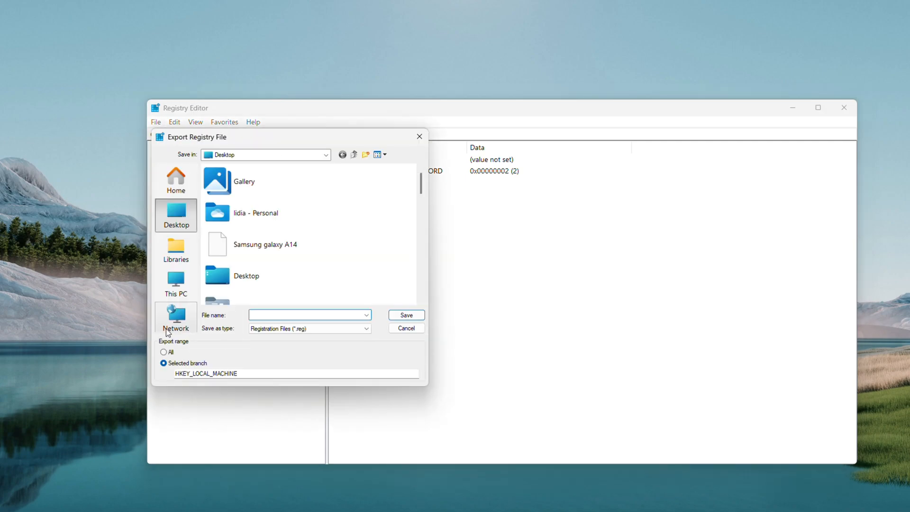
pyautogui.click(164, 352)
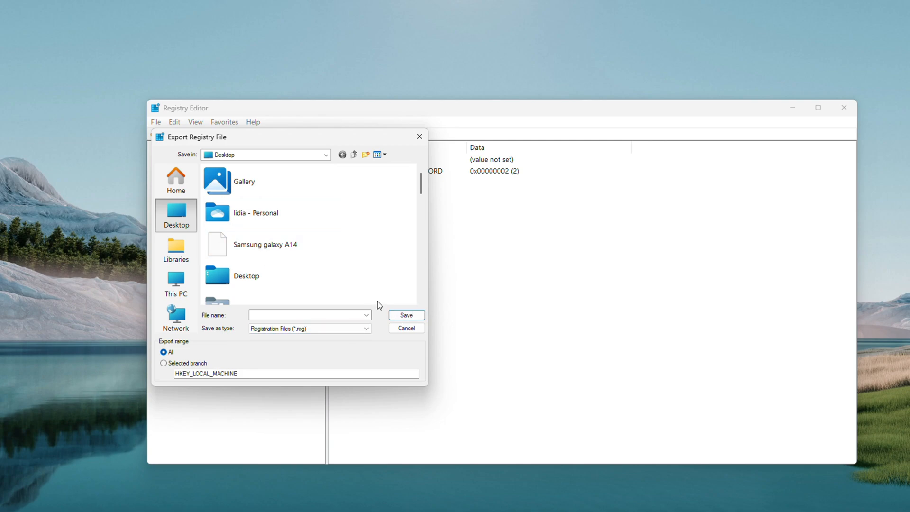
pyautogui.moveTo(175, 247)
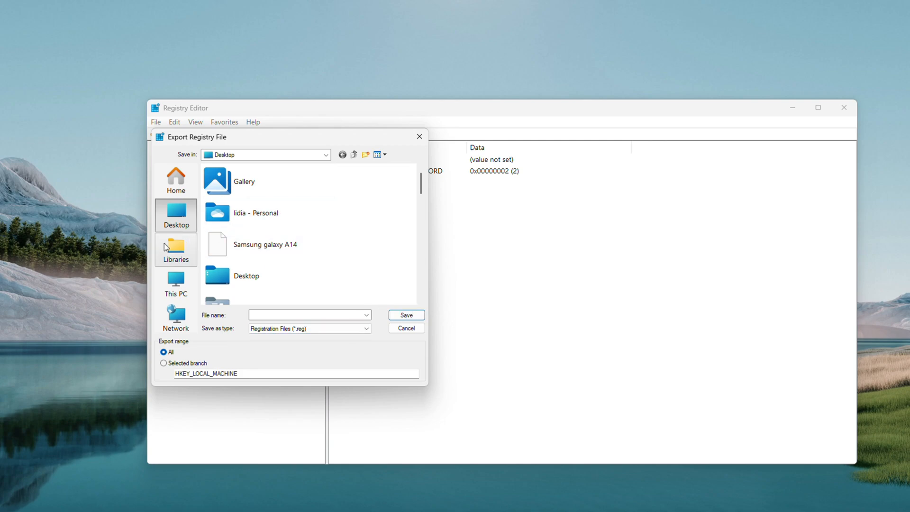
pyautogui.click(406, 328)
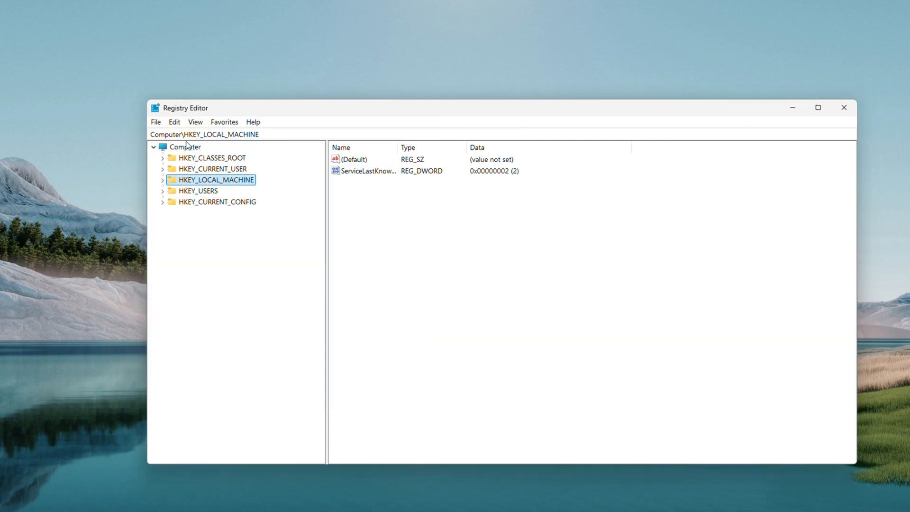
# - Navigate to HKEY_CURRENT_USER\Control Panel\Desktop and scroll its values to DragHeight and DragWidth
pyautogui.click(154, 123)
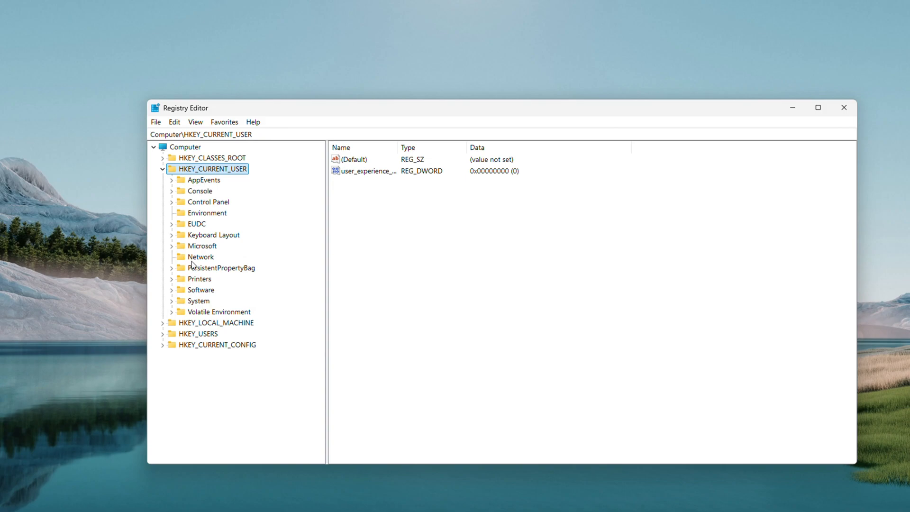
pyautogui.click(209, 201)
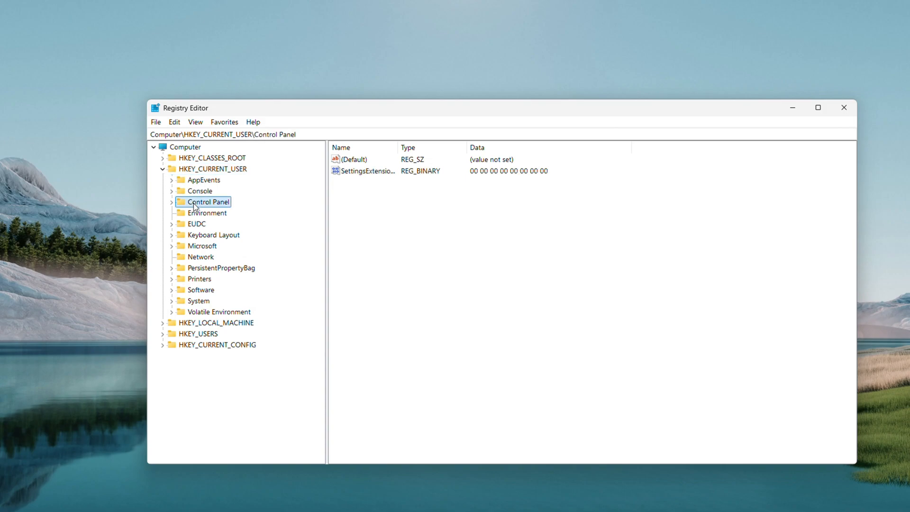
pyautogui.click(172, 201)
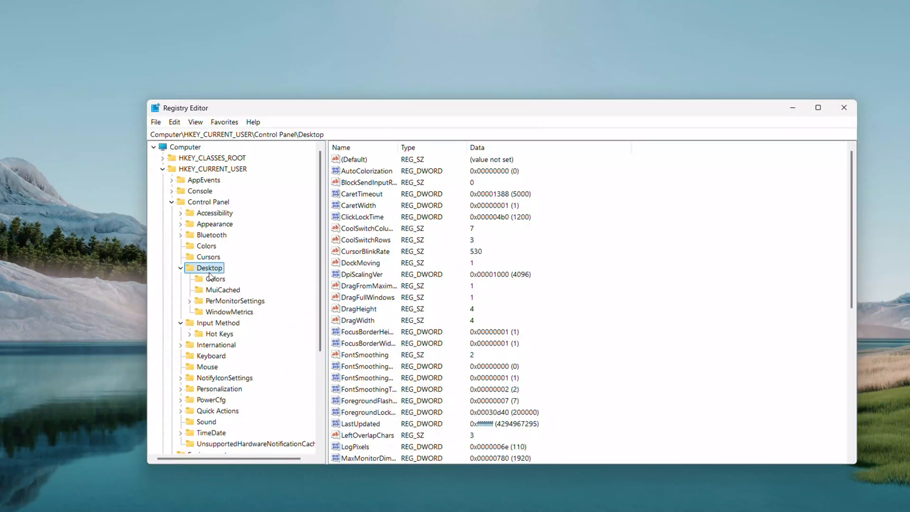
pyautogui.scroll(-3)
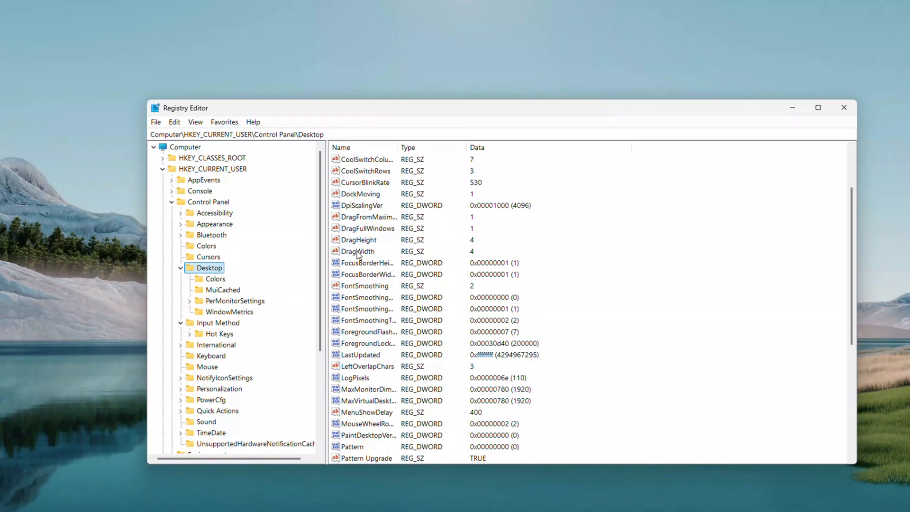
pyautogui.click(359, 239)
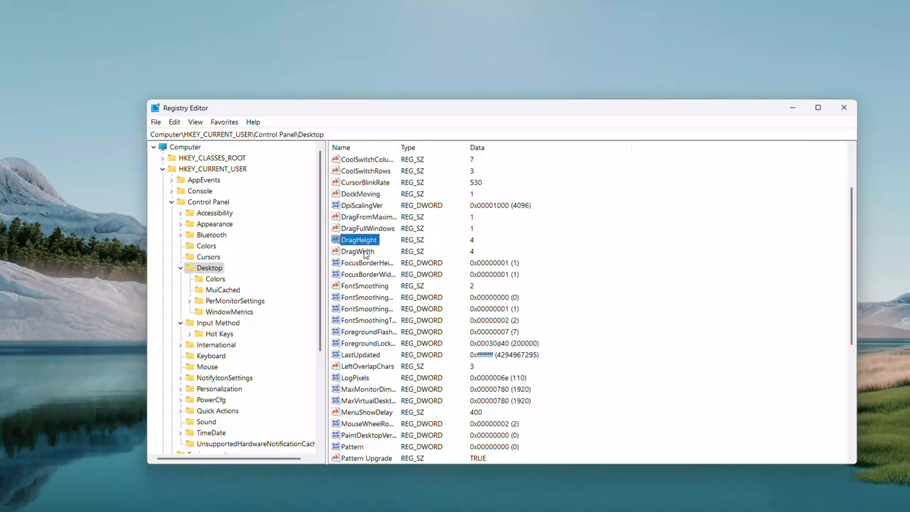
pyautogui.click(358, 251)
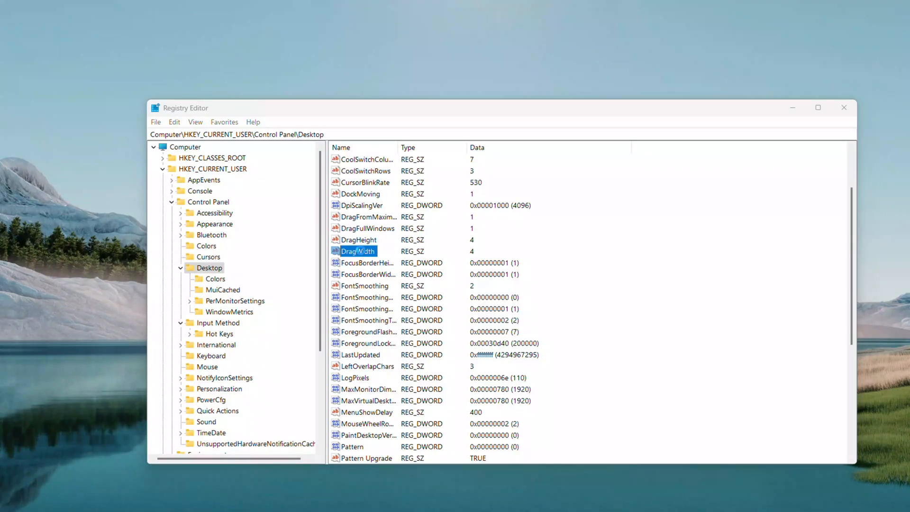
pyautogui.doubleClick(354, 251)
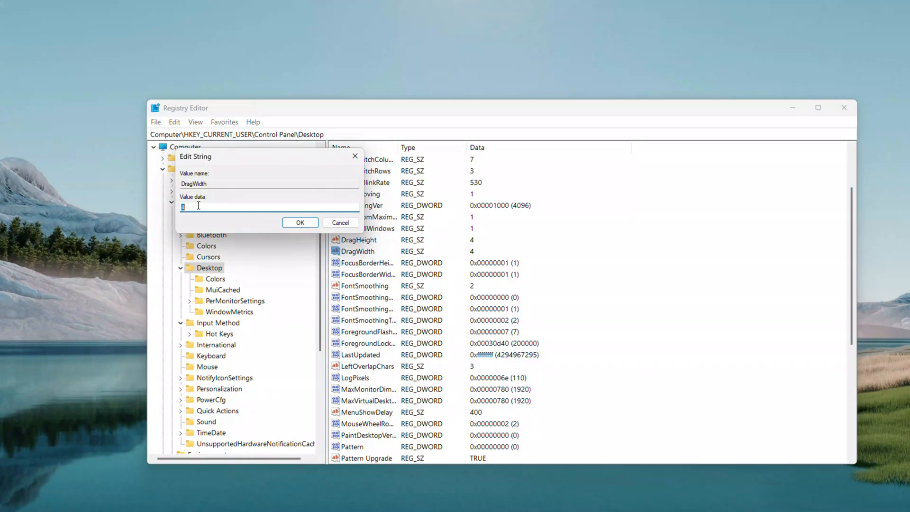
pyautogui.moveTo(246, 193)
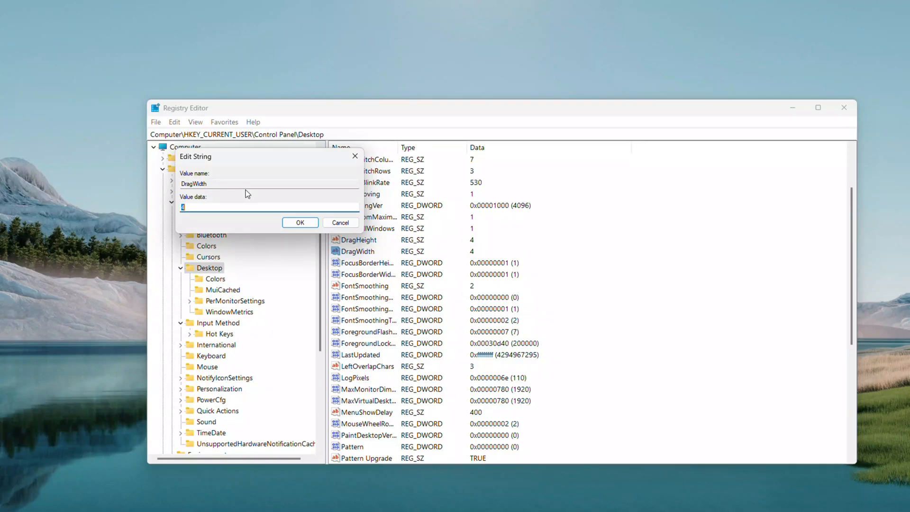
pyautogui.click(300, 222)
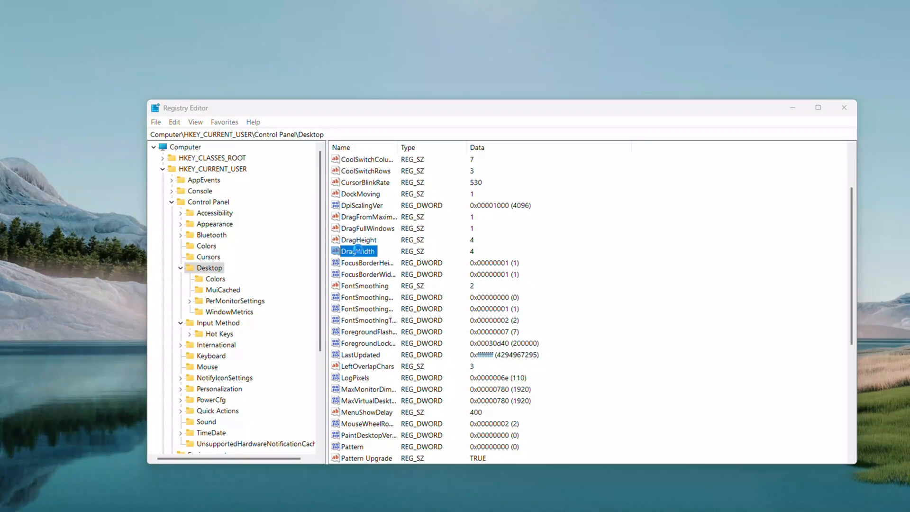
pyautogui.doubleClick(358, 250)
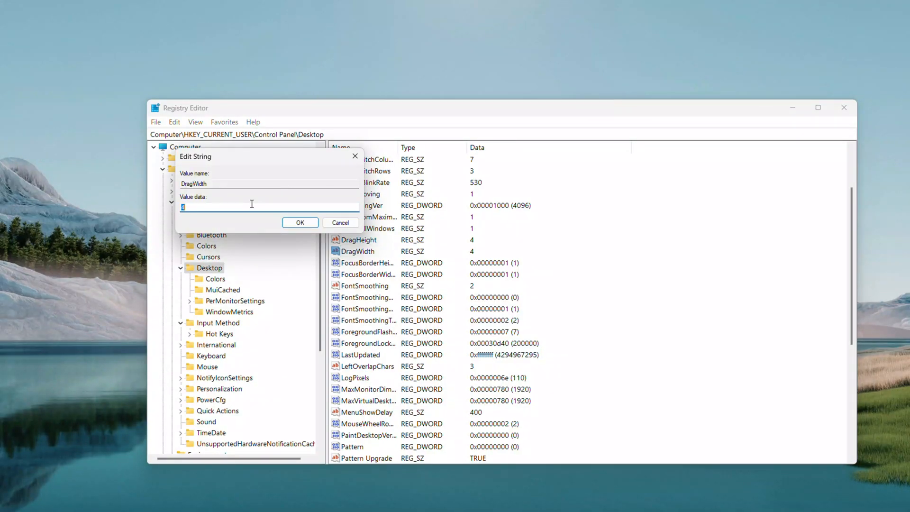
pyautogui.write('400')
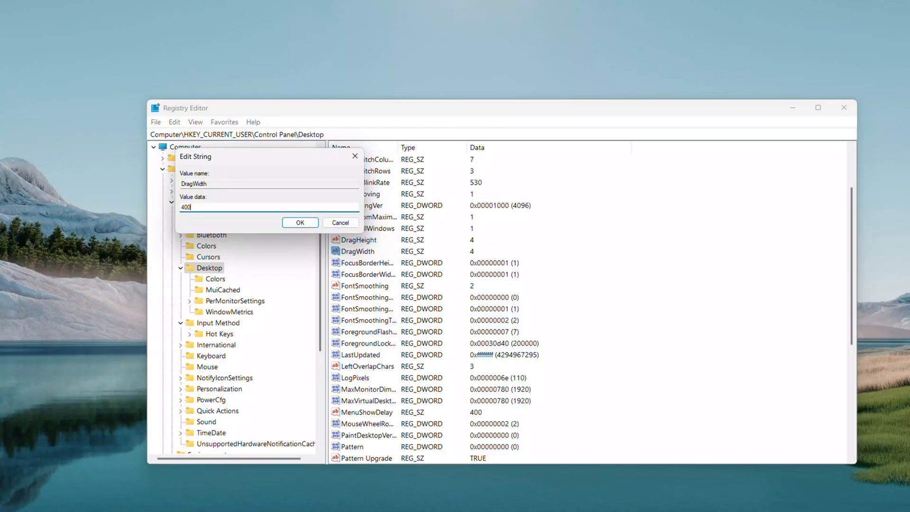
pyautogui.press('Backspace')
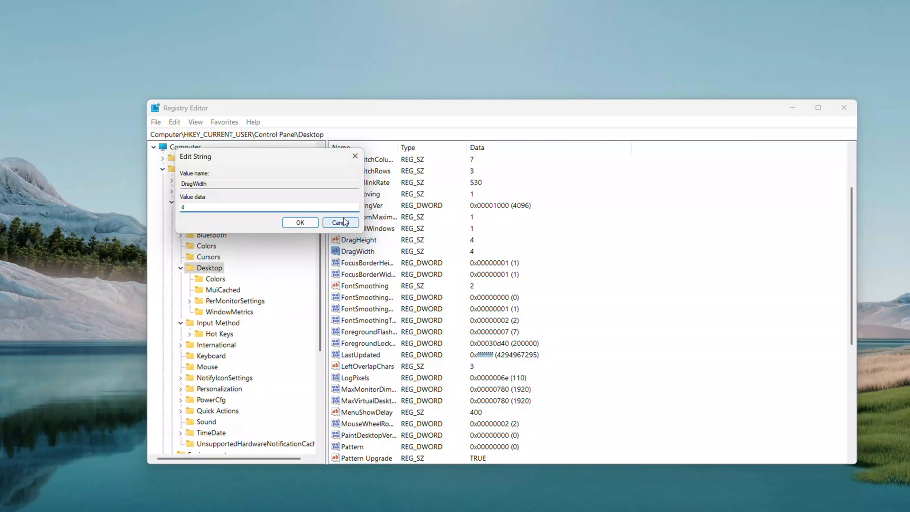
pyautogui.click(340, 222)
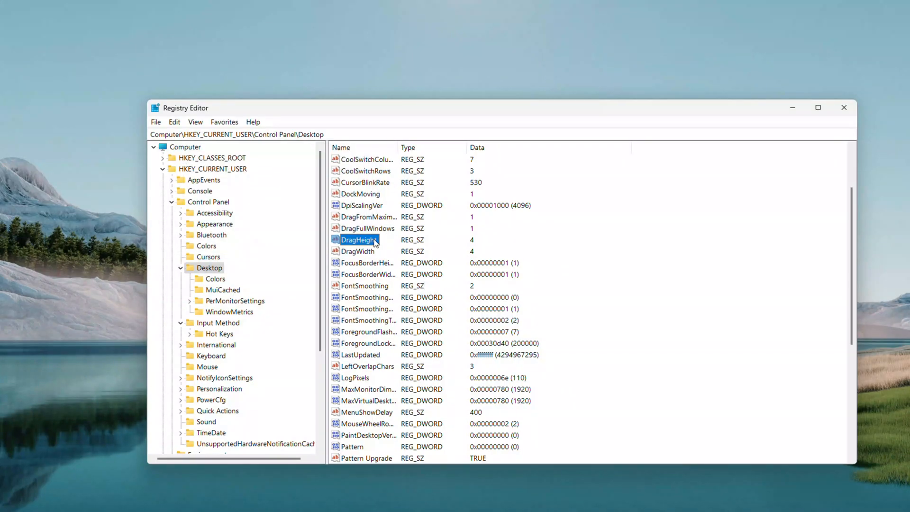